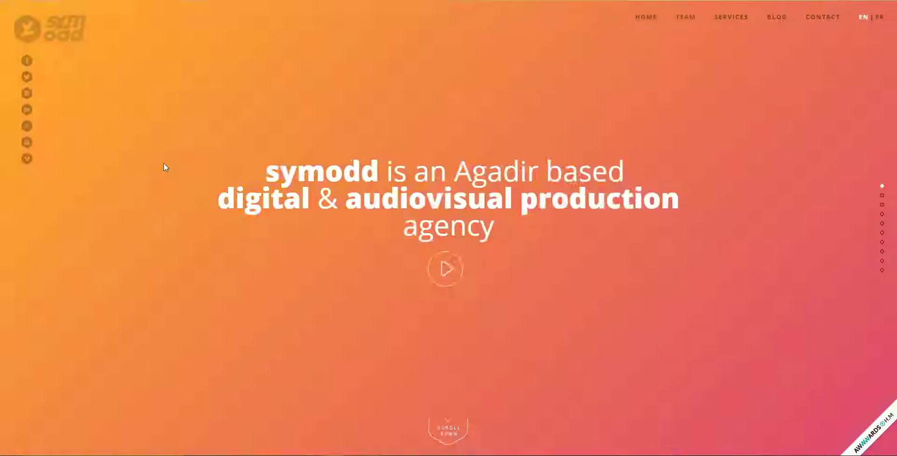
# Step: Look over the gradient background examples in the browser and switch to the blank PowerPoint slide
pyautogui.scroll(-3)
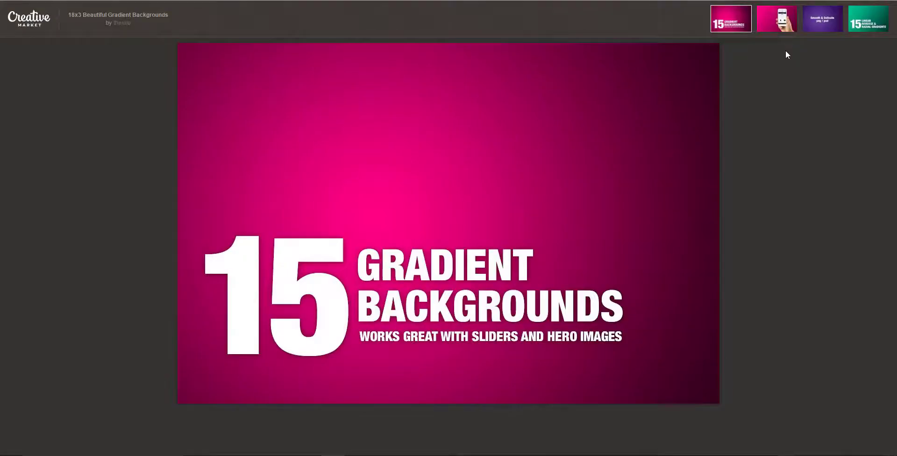
pyautogui.click(776, 18)
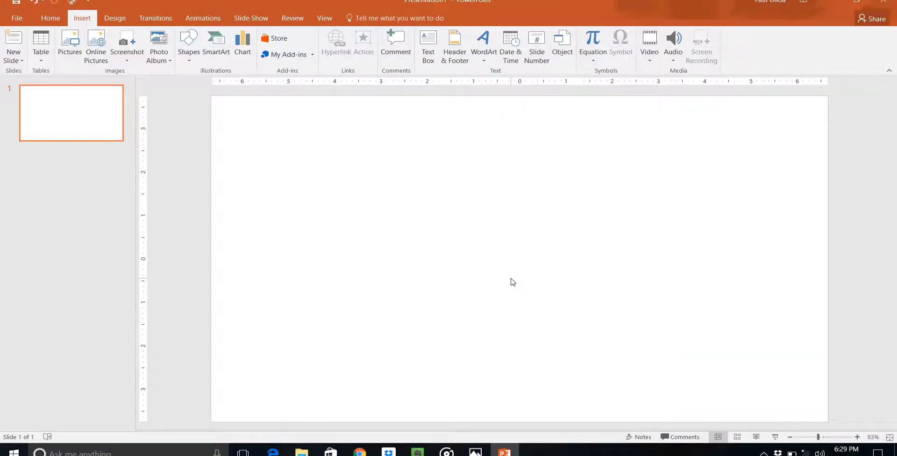
# Step: Give the slide background a Gradient fill via Format Background
pyautogui.rightClick(513, 281)
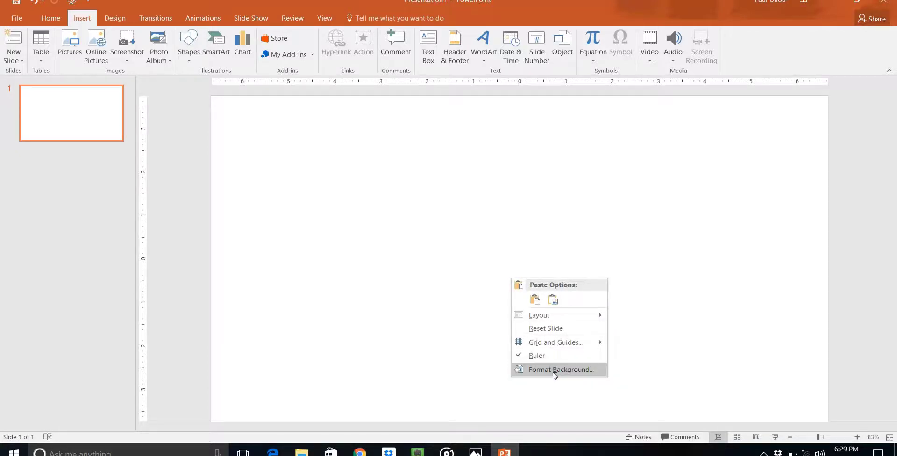
pyautogui.click(559, 369)
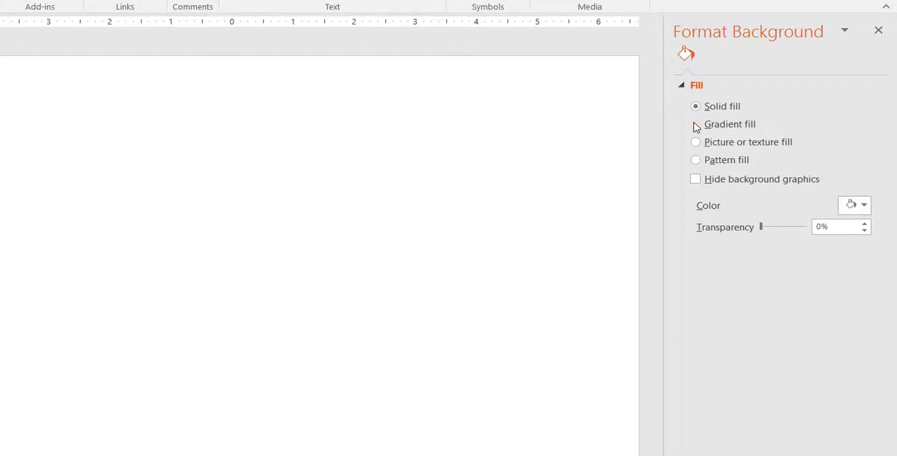
pyautogui.click(695, 124)
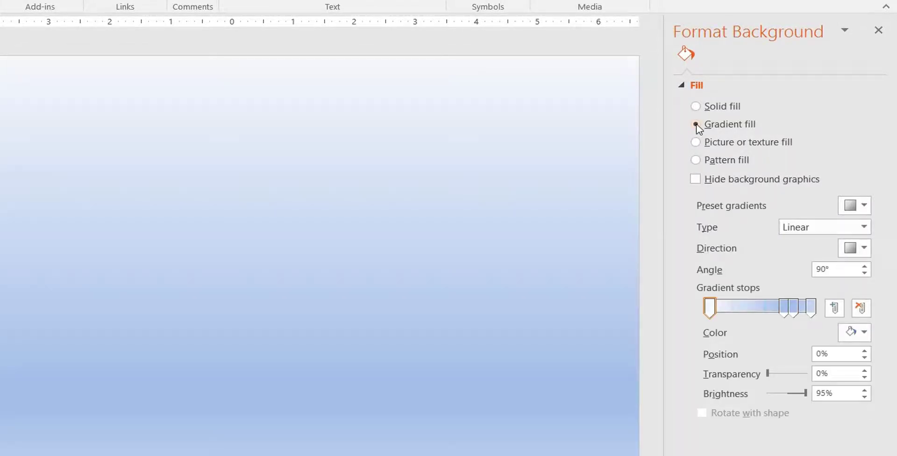
pyautogui.click(695, 124)
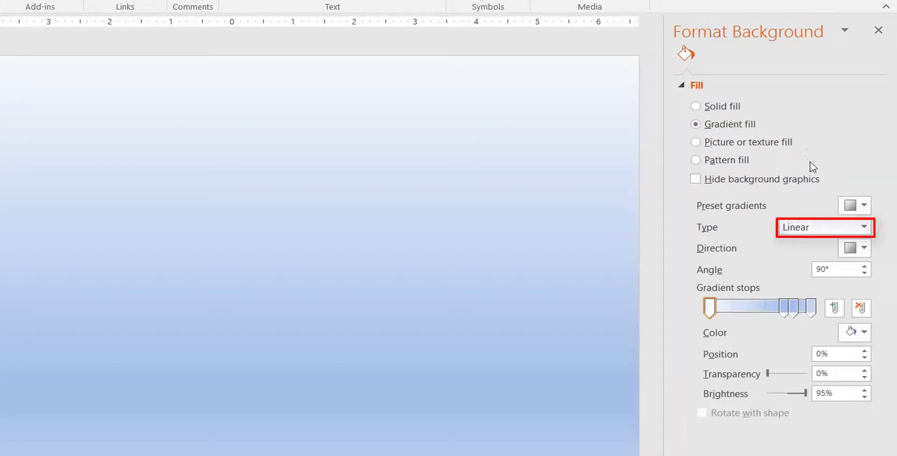
# Step: Make the gradient Radial with the direction centred on the slide
pyautogui.click(863, 227)
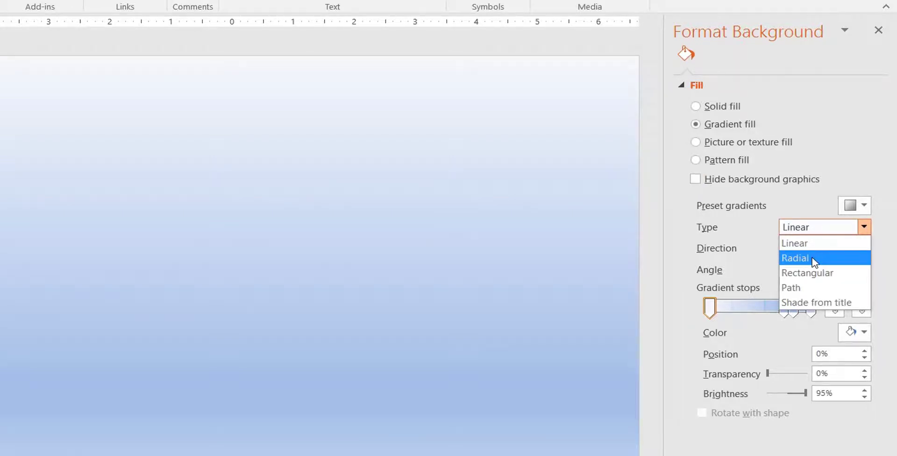
pyautogui.click(795, 258)
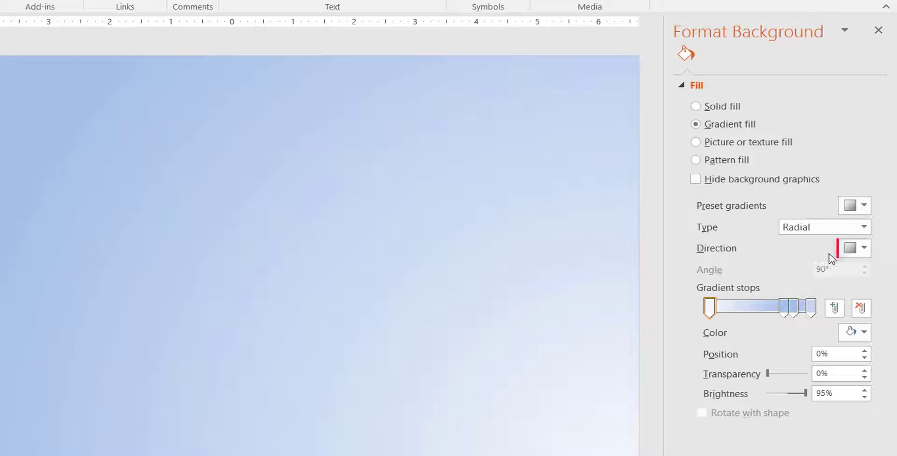
pyautogui.click(863, 248)
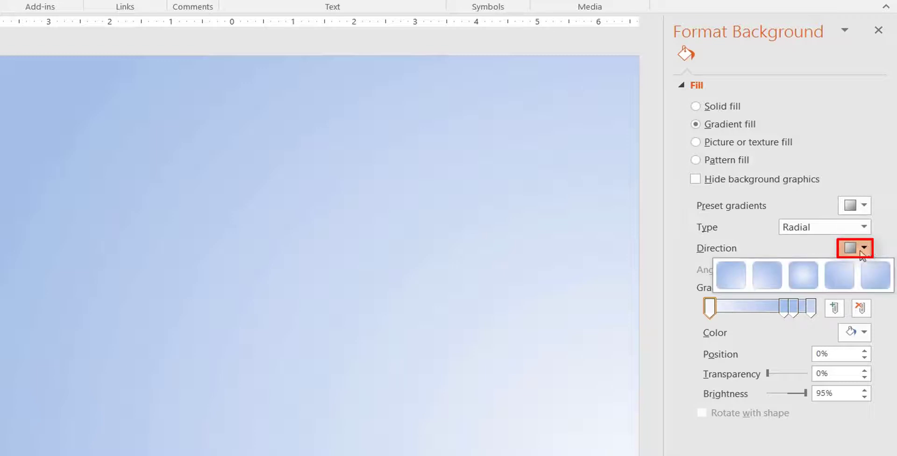
pyautogui.click(802, 276)
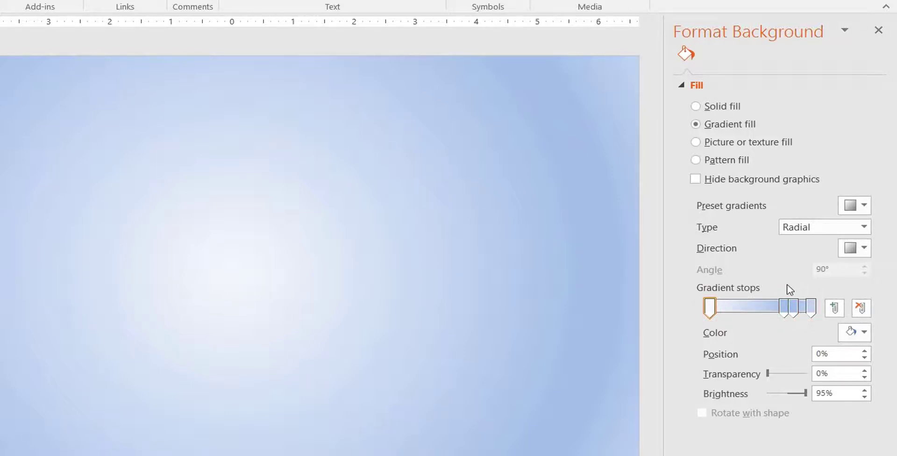
# Step: Remove the extra stop at 83% and move the outer stop to position 100%
pyautogui.click(860, 307)
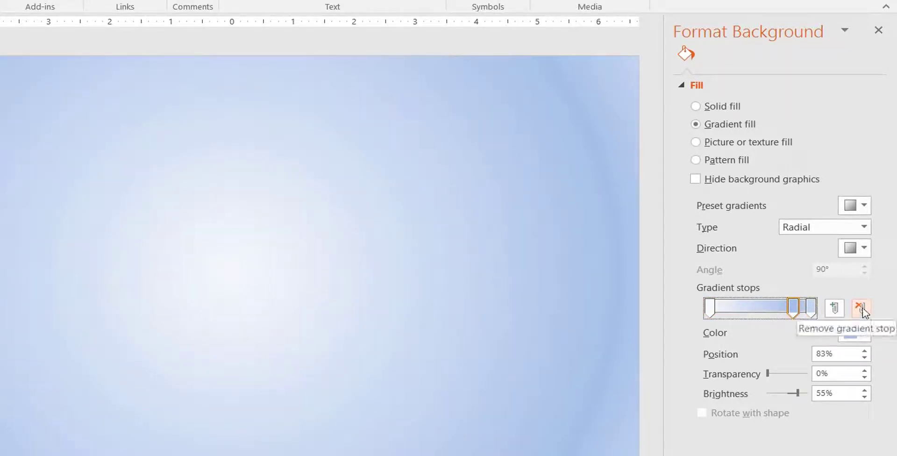
pyautogui.click(860, 307)
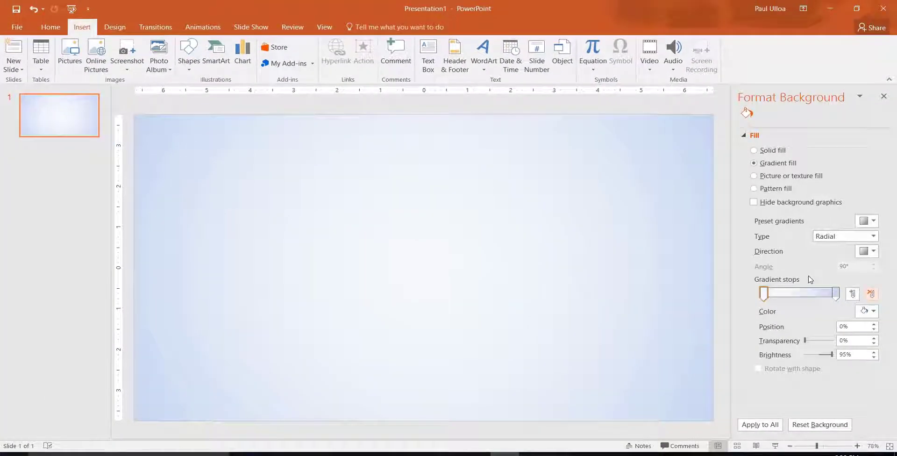
pyautogui.moveTo(778, 293); pyautogui.dragTo(773, 293)
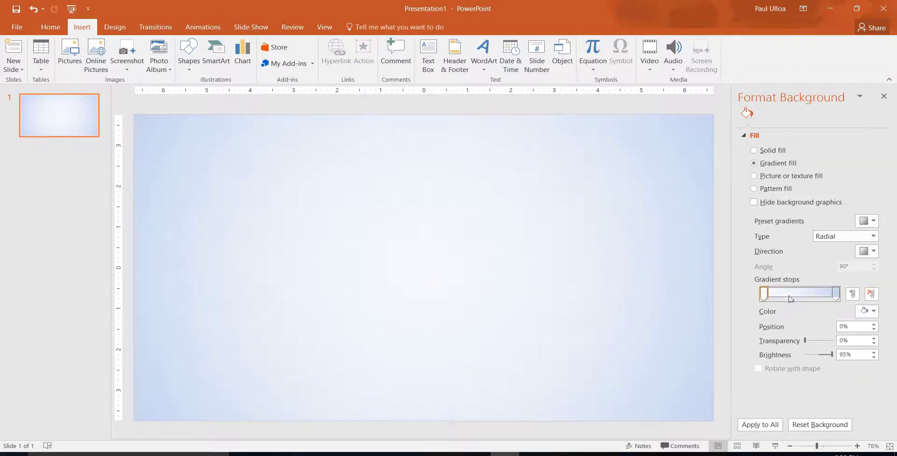
pyautogui.moveTo(775, 293); pyautogui.dragTo(809, 294)
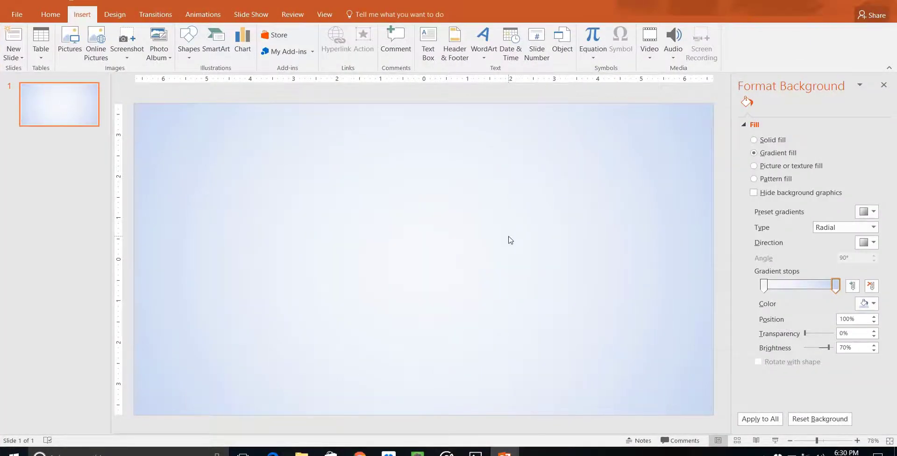
# Step: Try a darker colour on the outer stop, then return to the pale blue two-stop gradient with the first stop selected
pyautogui.rightClick(508, 240)
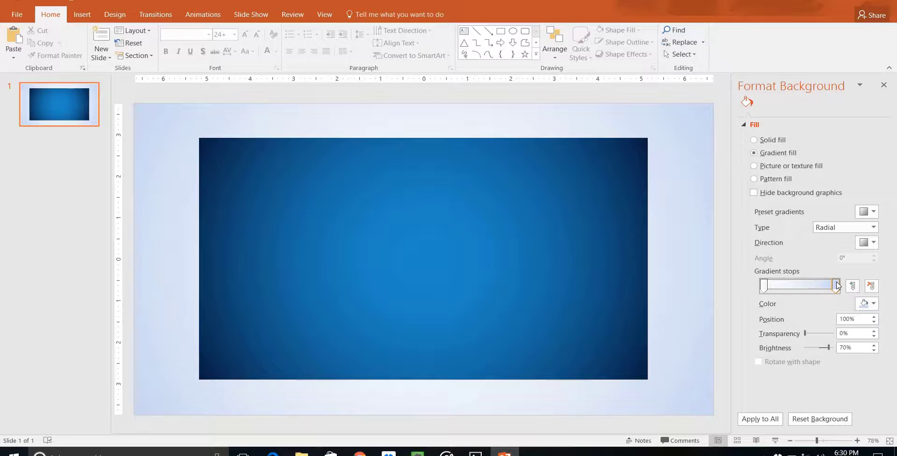
pyautogui.click(865, 304)
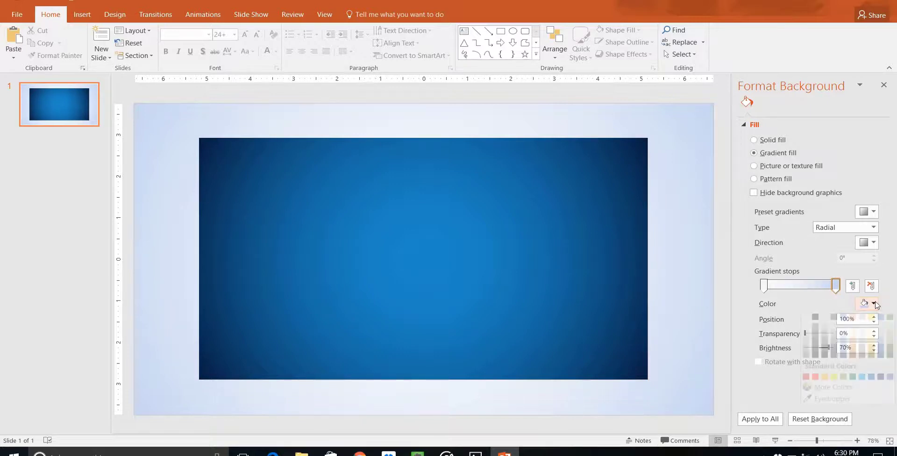
pyautogui.click(865, 304)
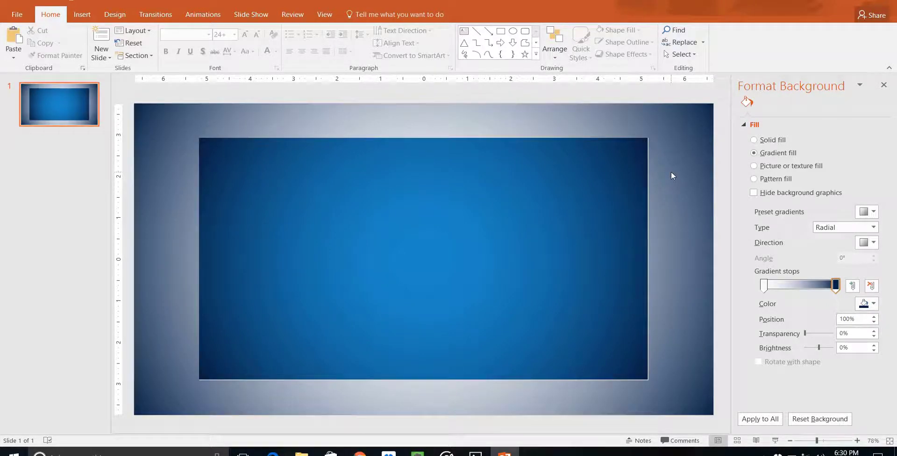
pyautogui.click(778, 285)
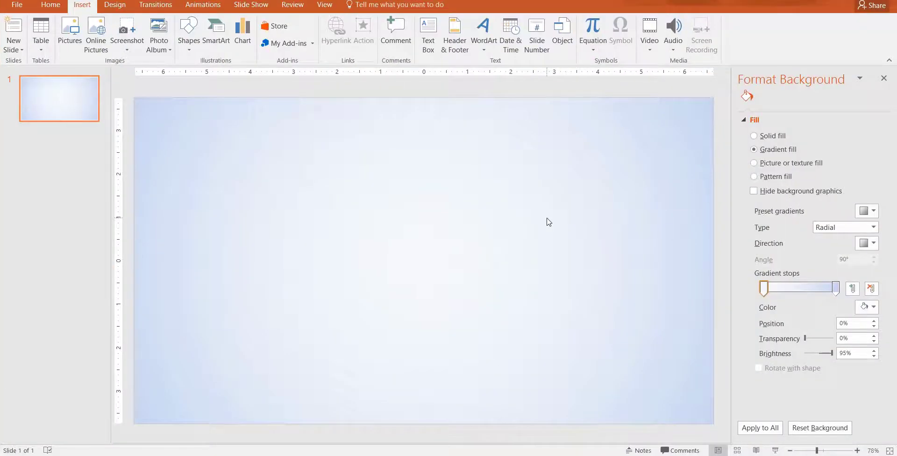
# Step: Colour the centre stop a bright blue through More Colors
pyautogui.click(765, 288)
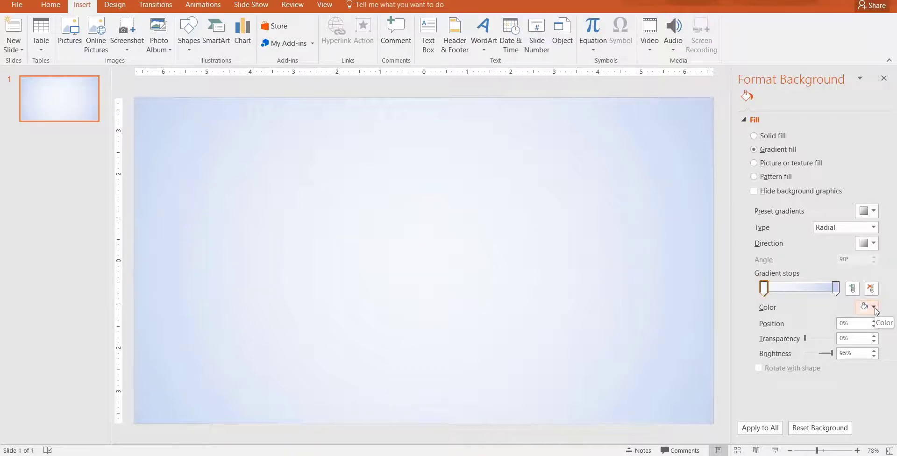
pyautogui.click(866, 307)
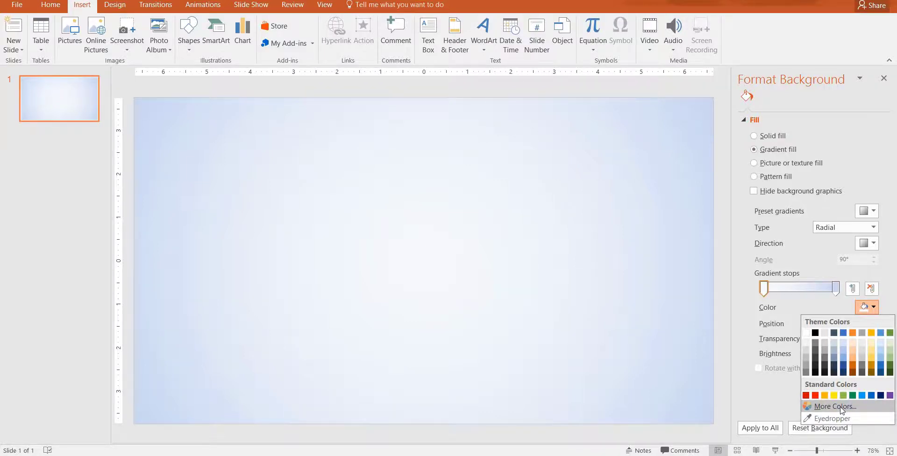
pyautogui.click(834, 406)
pyautogui.write('145')
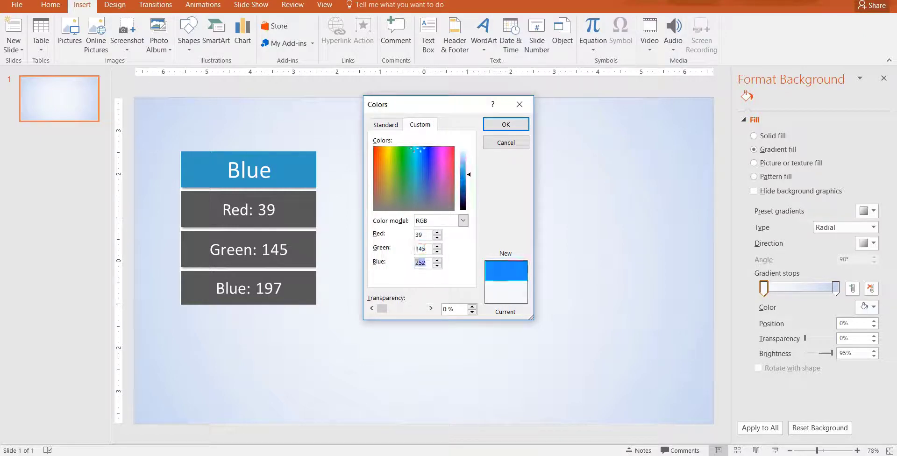
pyautogui.click(505, 124)
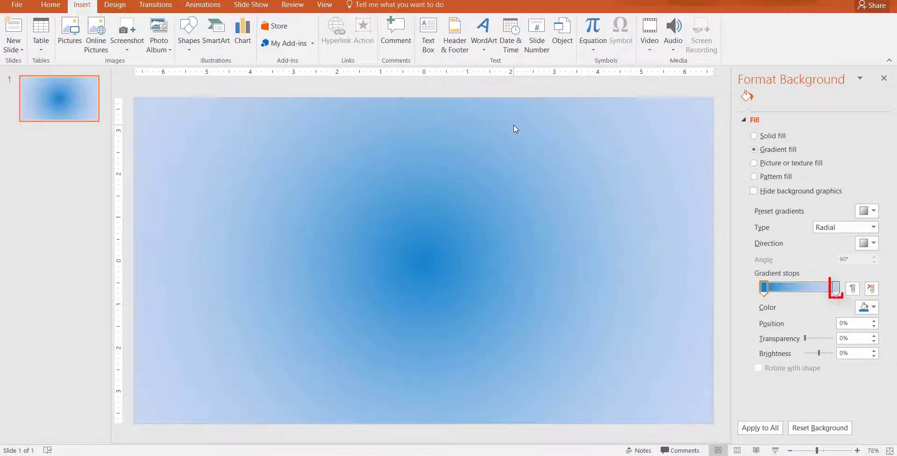
# Step: Colour the outer stop dark navy RGB 9, 28, 60 so the gradient fades to navy edges
pyautogui.click(865, 309)
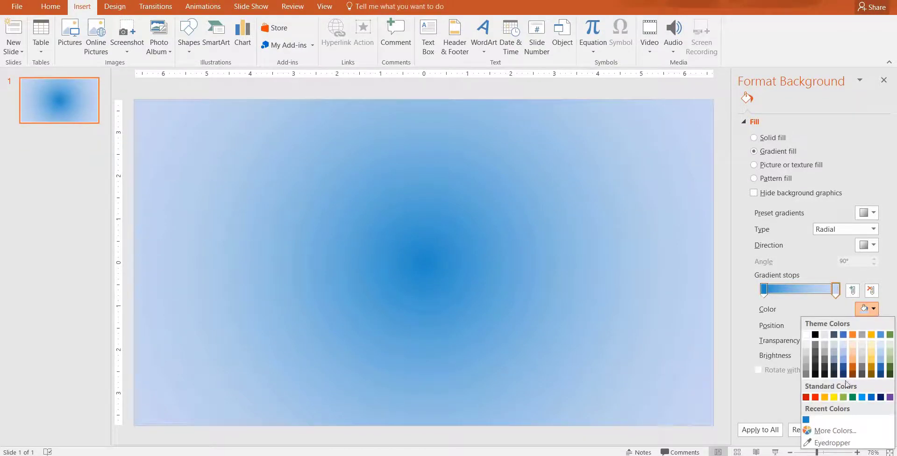
pyautogui.click(835, 430)
pyautogui.write('60')
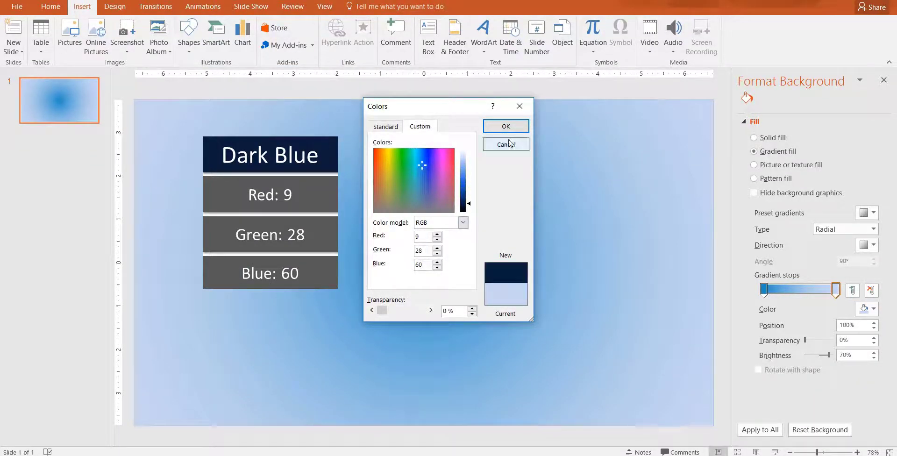
pyautogui.click(505, 126)
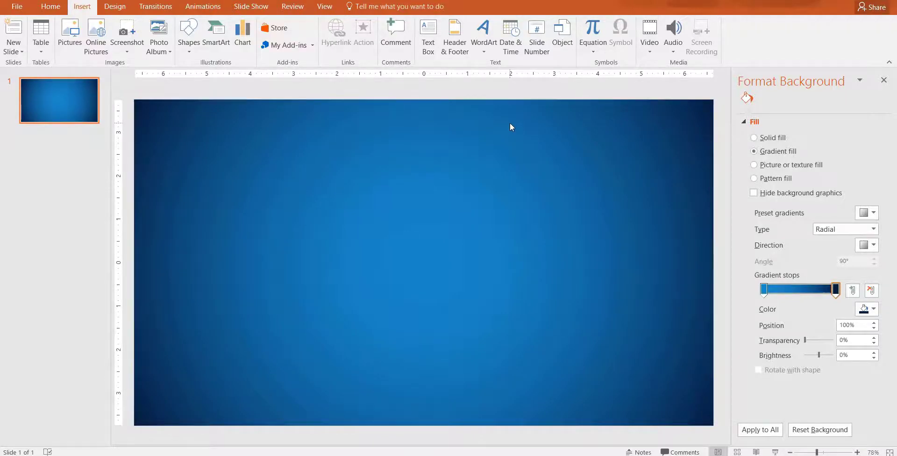
pyautogui.click(875, 247)
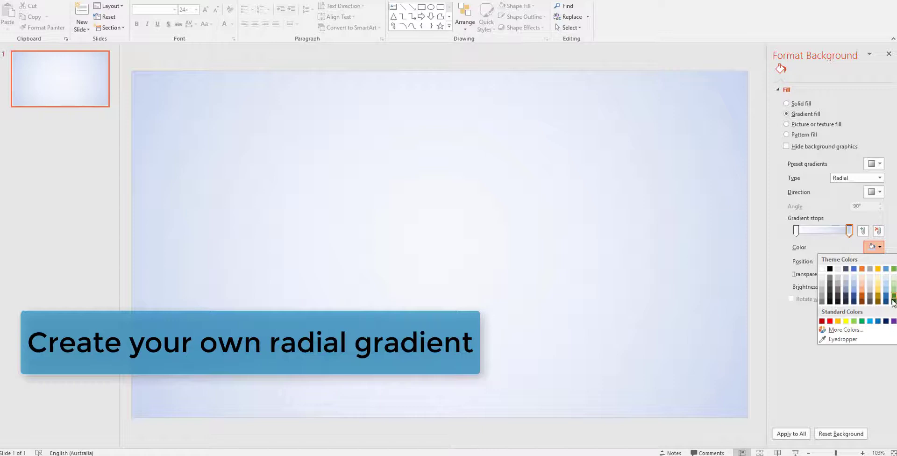
pyautogui.click(877, 296)
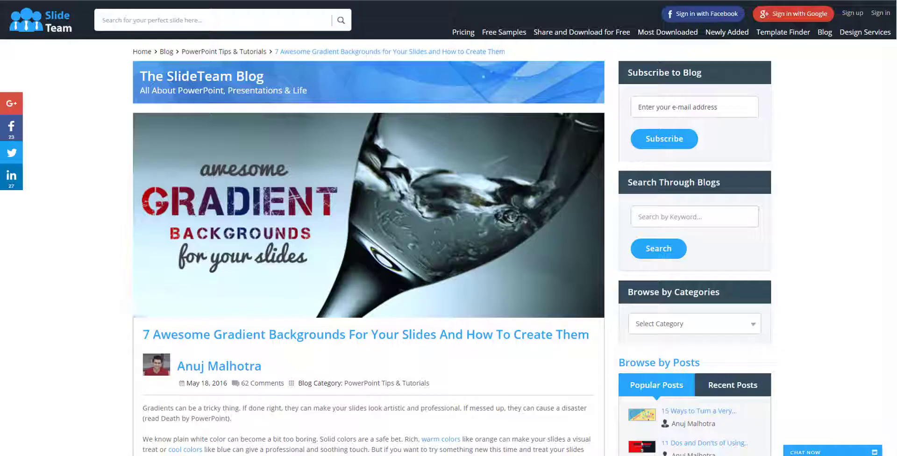
# Step: Scroll through the SlideTeam post and the Design Shack gradient article to its flat-colour examples
pyautogui.scroll(-3)
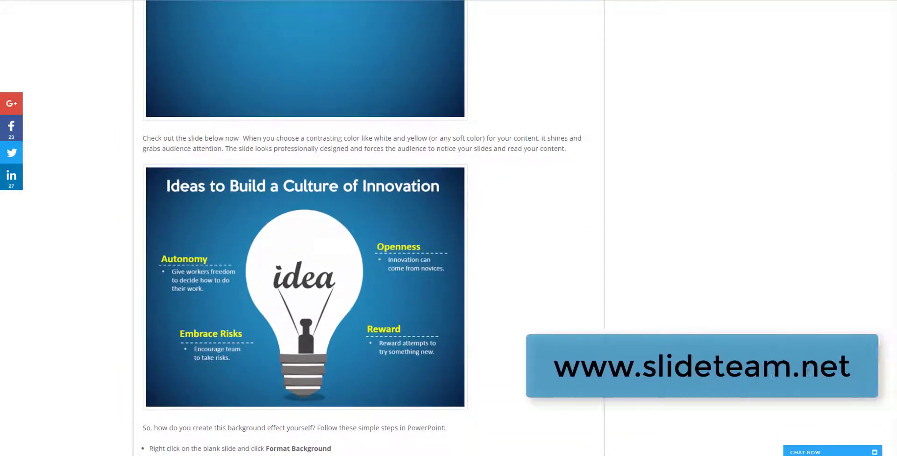
pyautogui.scroll(-3)
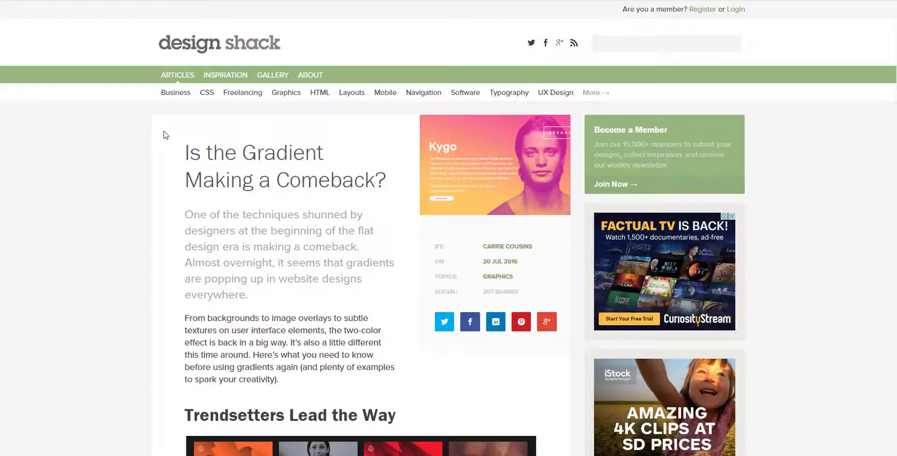
pyautogui.scroll(-3)
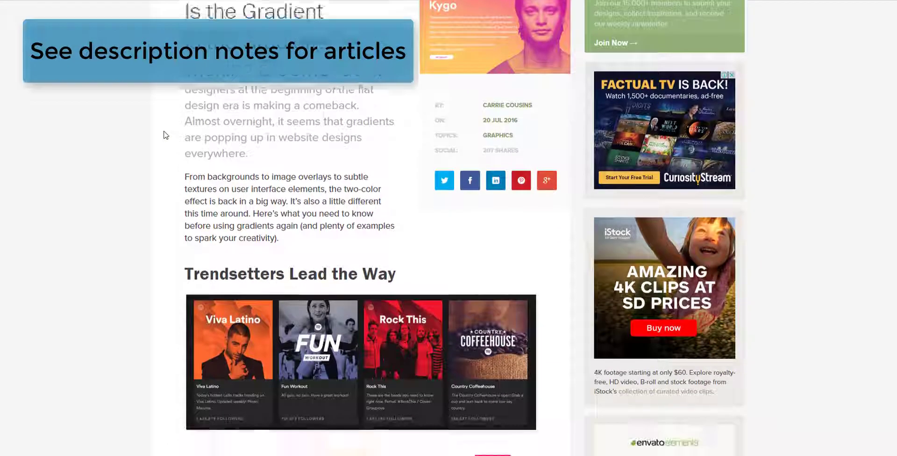
pyautogui.scroll(-3)
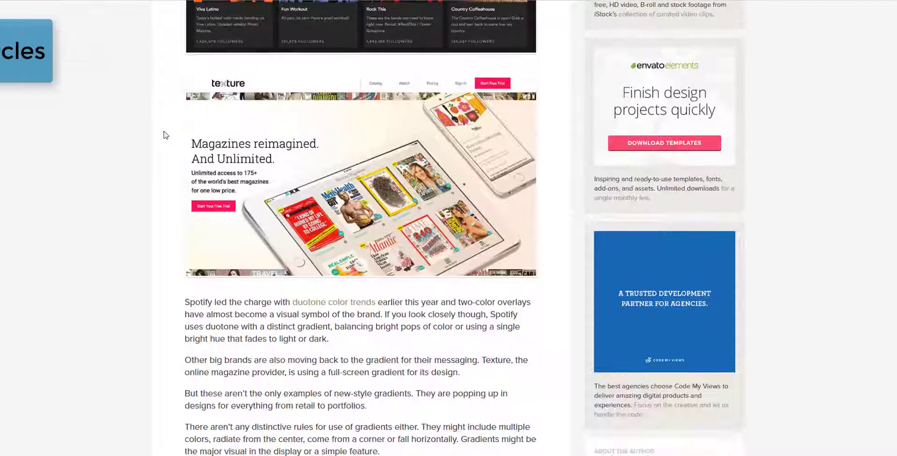
pyautogui.scroll(-3)
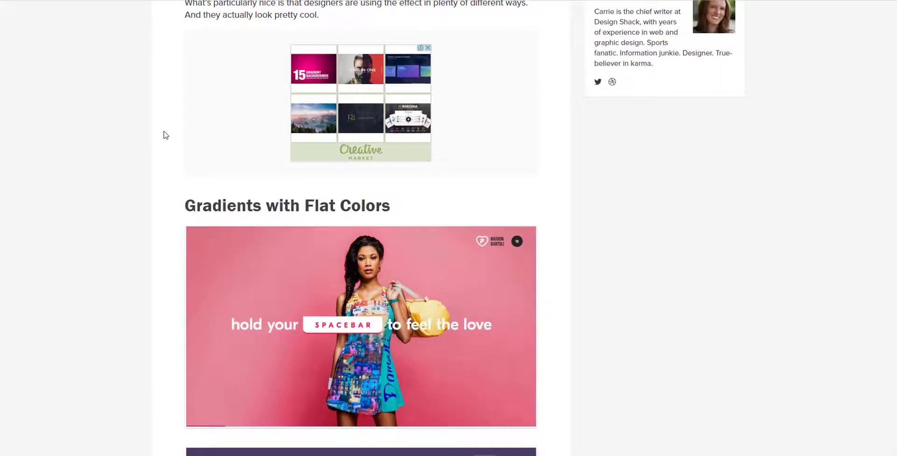